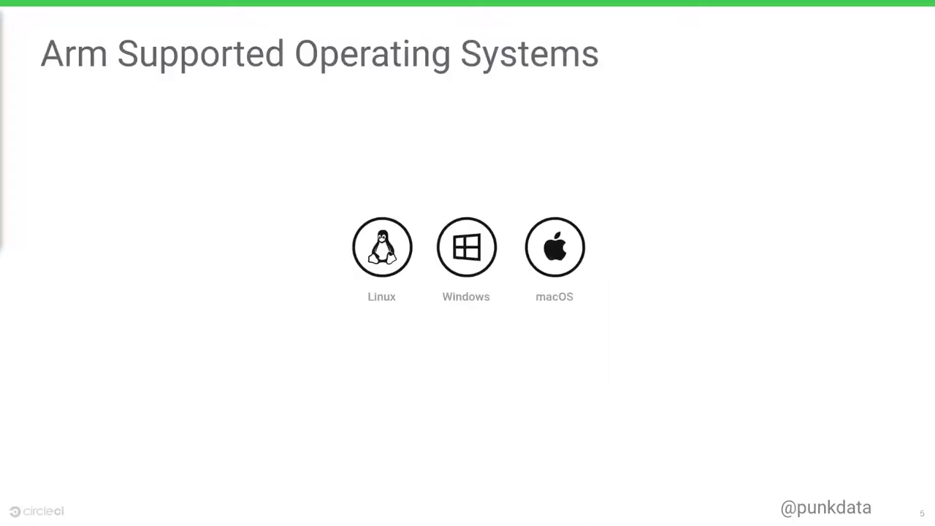
Step: Advance to the Arm supported operating systems slide (Linux, Windows, macOS)
{"action": "key", "text": "Right"}
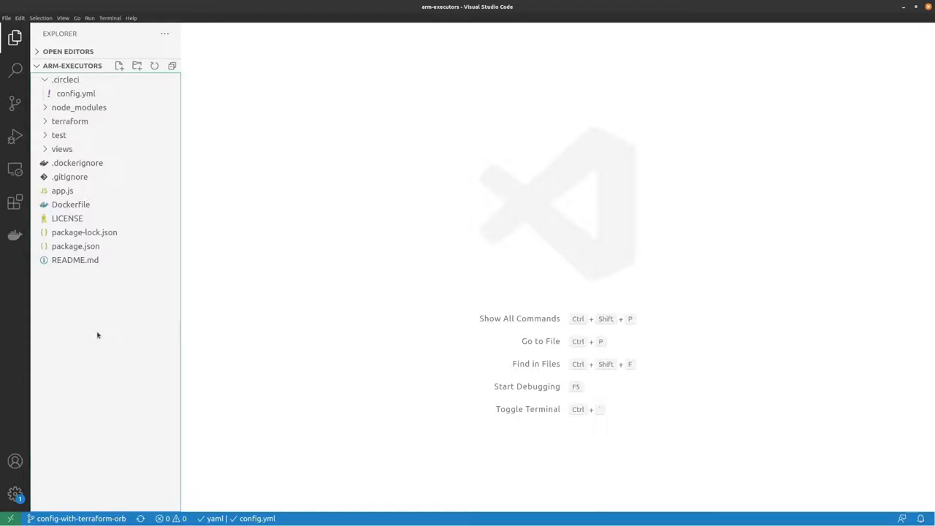
Step: Open .circleci/config.yml of the arm-executors project in the editor
{"action": "left_click", "coordinate": [76, 93]}
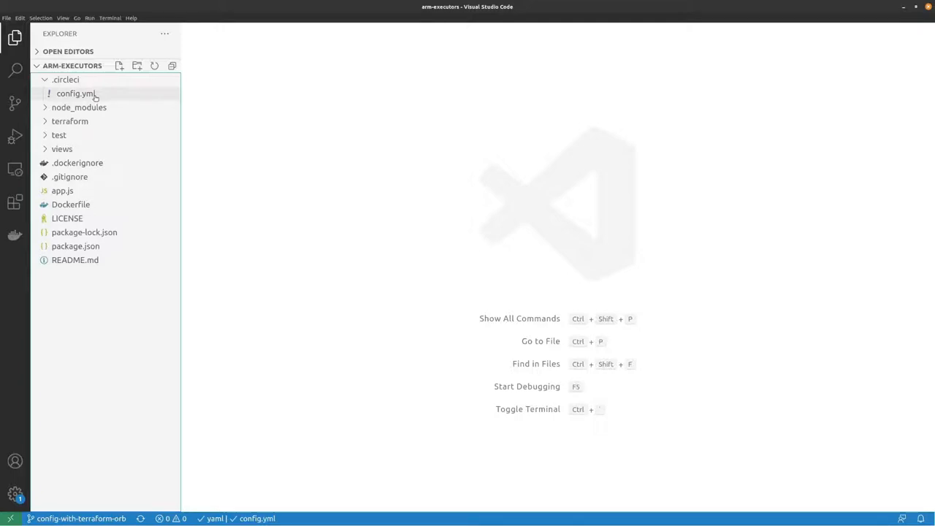
{"action": "double_click", "coordinate": [76, 94]}
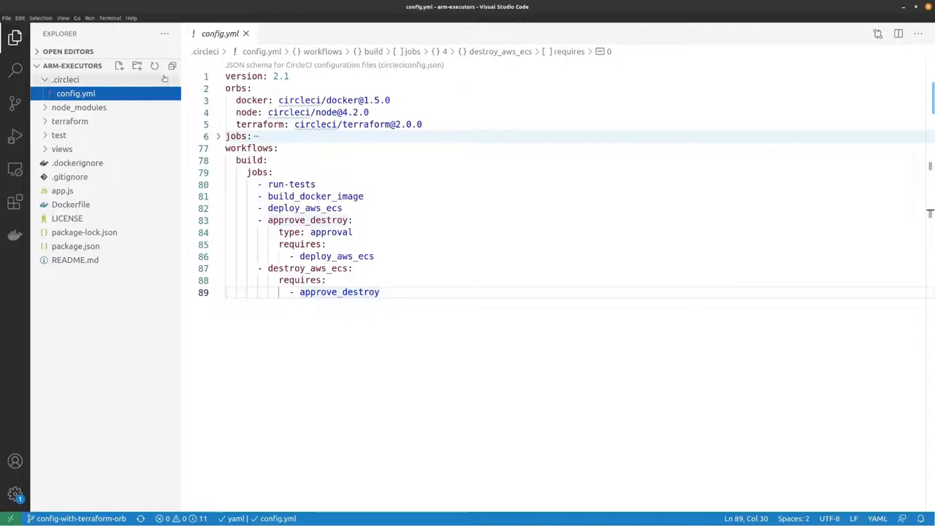
Step: Unfold jobs: and collapse run-tests so all four jobs are listed folded
{"action": "left_click", "coordinate": [218, 136]}
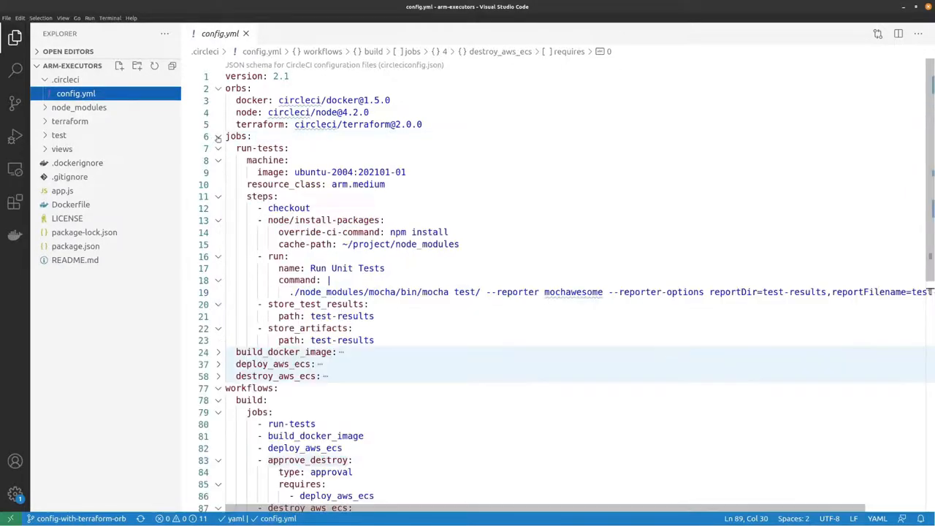
{"action": "left_click", "coordinate": [218, 147]}
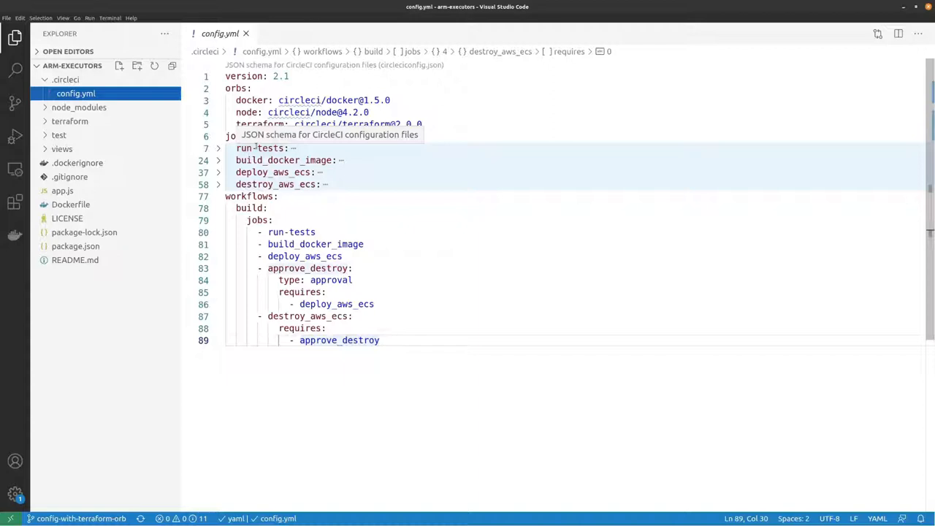
{"action": "mouse_move", "coordinate": [670, 91]}
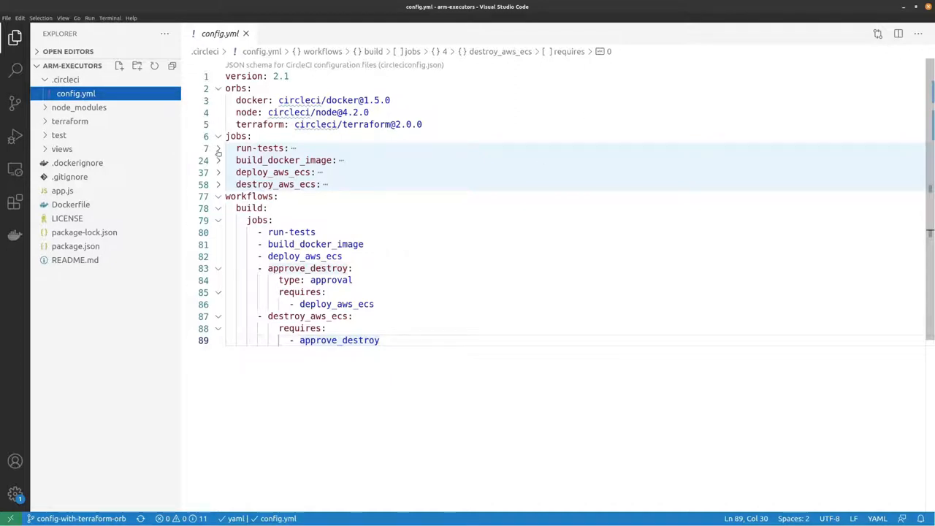
Step: Unfold the run-tests job and highlight its resource_class: arm.medium line
{"action": "left_click", "coordinate": [219, 148]}
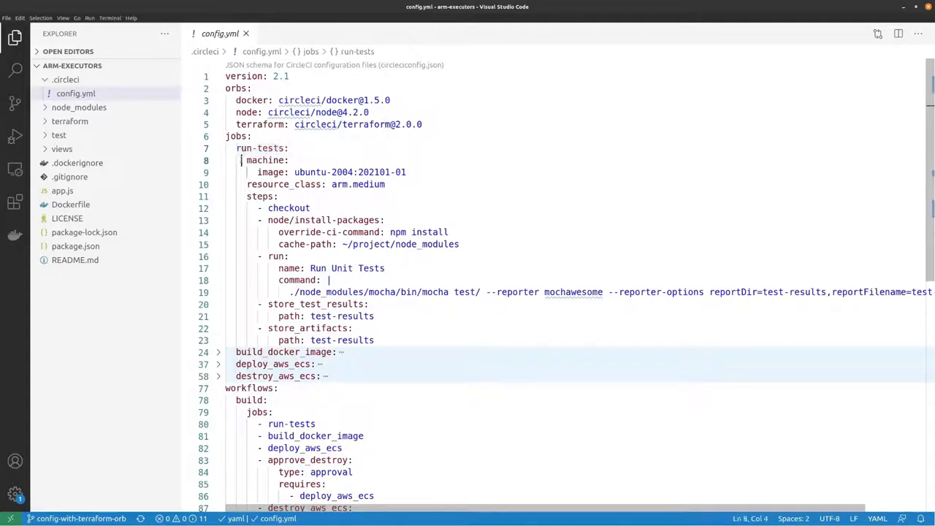
{"action": "double_click", "coordinate": [266, 159]}
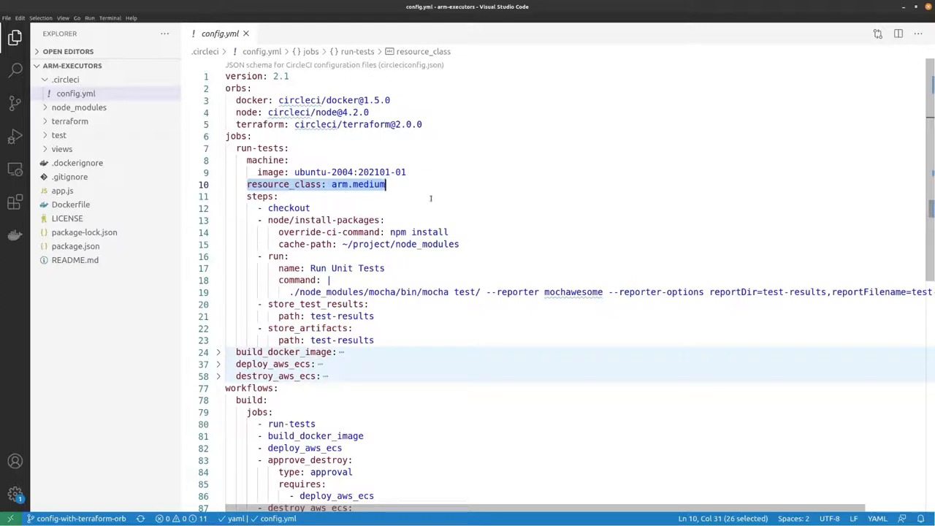
{"action": "mouse_move", "coordinate": [357, 196]}
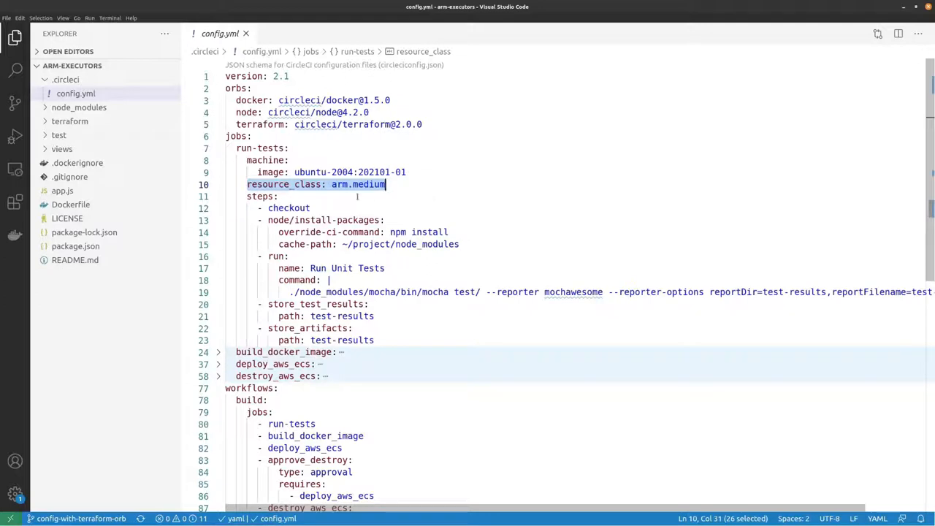
{"action": "left_click", "coordinate": [341, 185]}
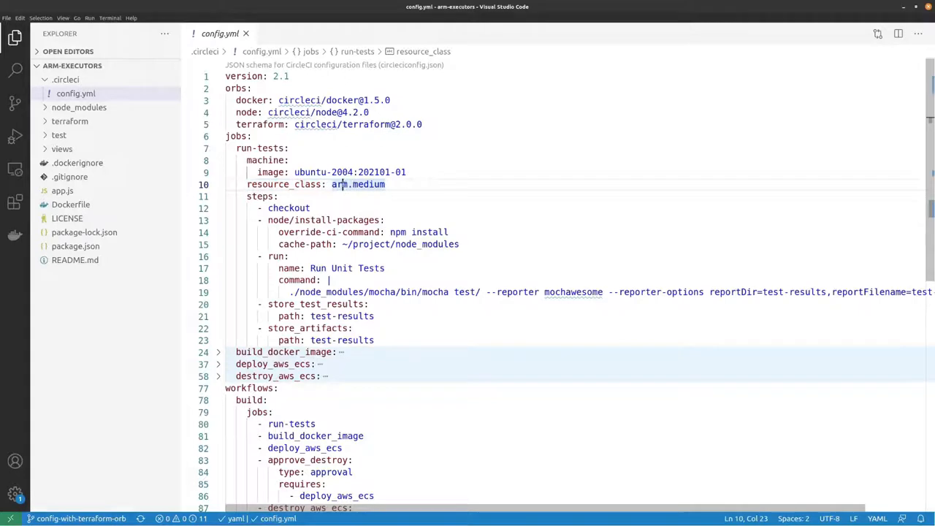
{"action": "double_click", "coordinate": [368, 185]}
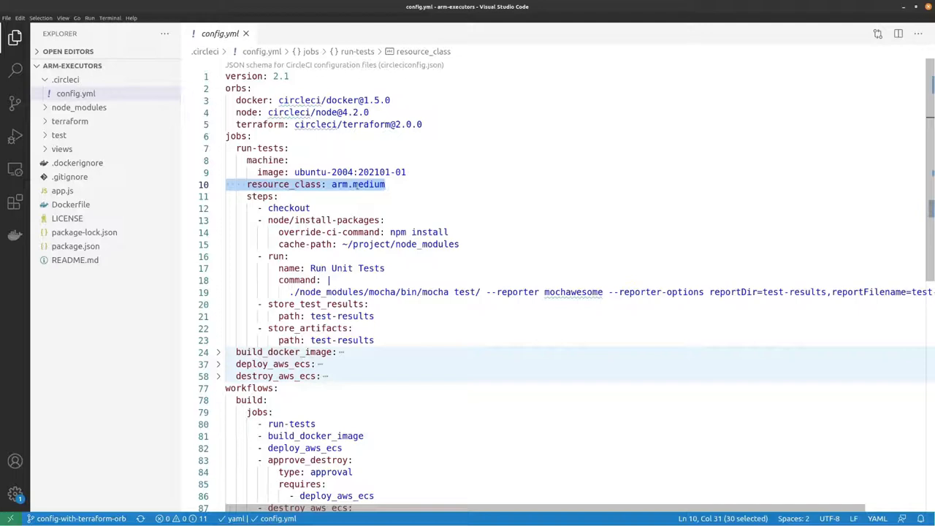
Step: Change versionNumber in app.js to "0.0.2" and save the file
{"action": "left_click", "coordinate": [218, 137]}
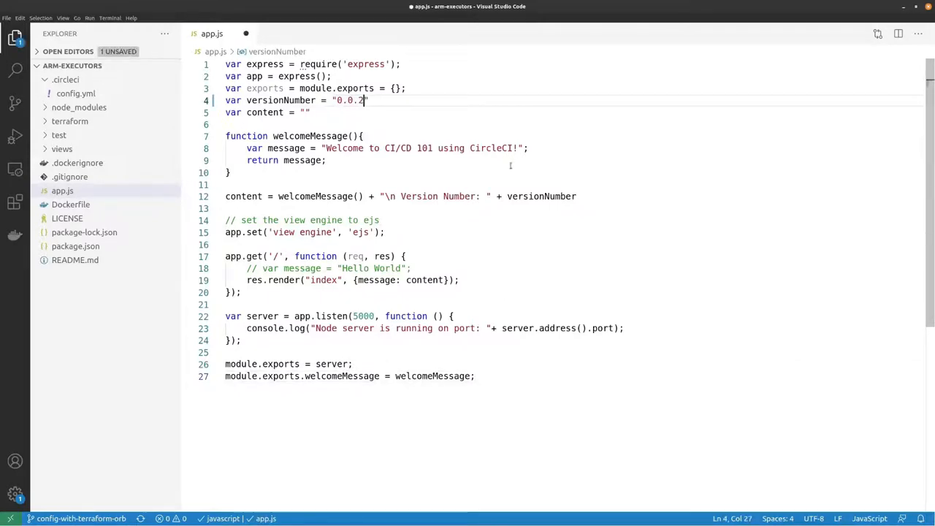
{"action": "key", "text": "Ctrl+s"}
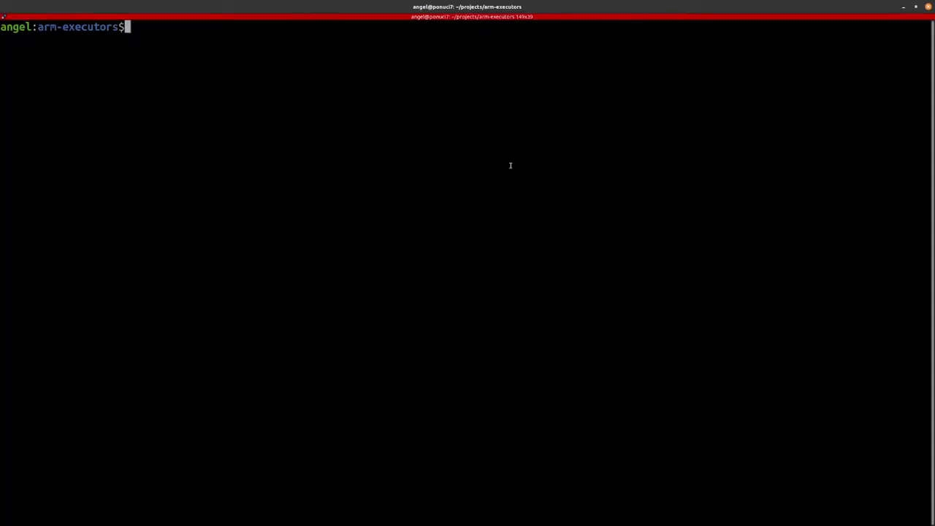
Step: Run git status, showing app.js modified and unstaged on config-with-terraform-orb
{"action": "type", "text": "git status"}
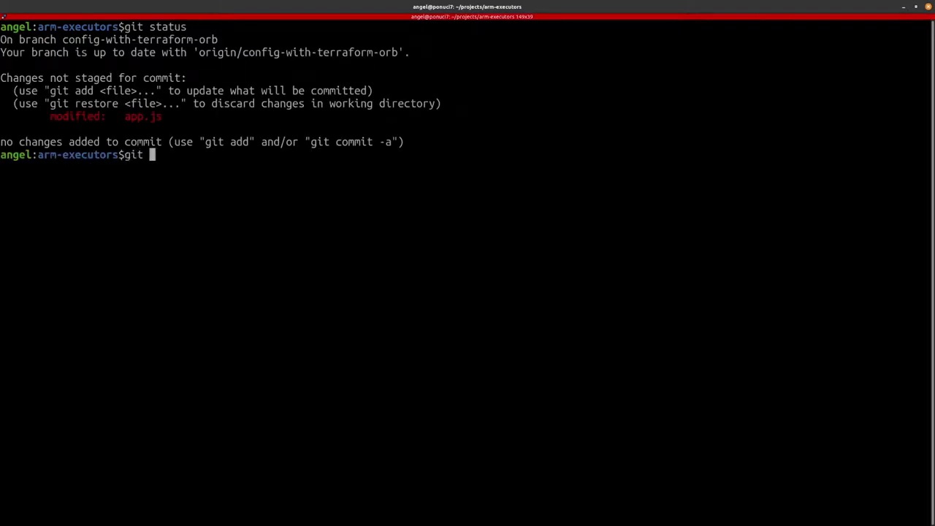
Step: Commit app.js with message "updated the ver number" and push the branch
{"action": "type", "text": "commit"}
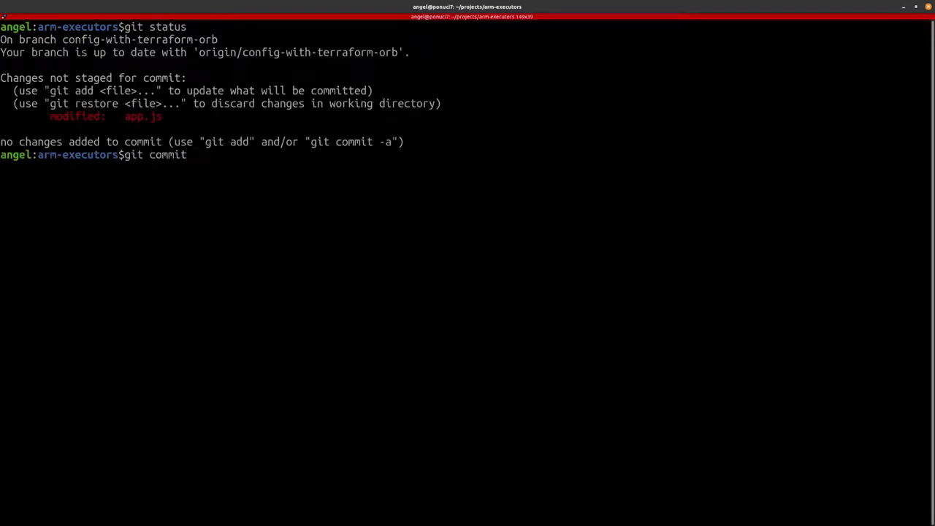
{"action": "type", "text": "app.js -"}
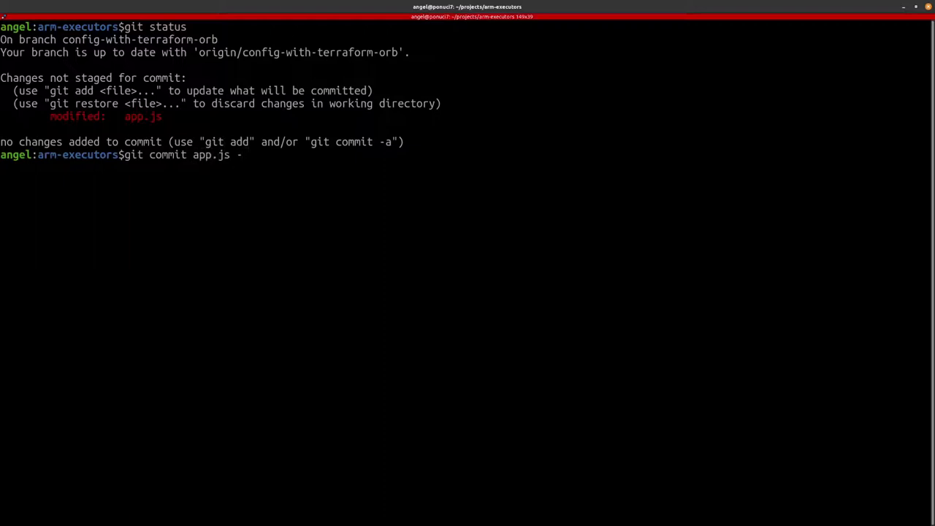
{"action": "type", "text": "M\""}
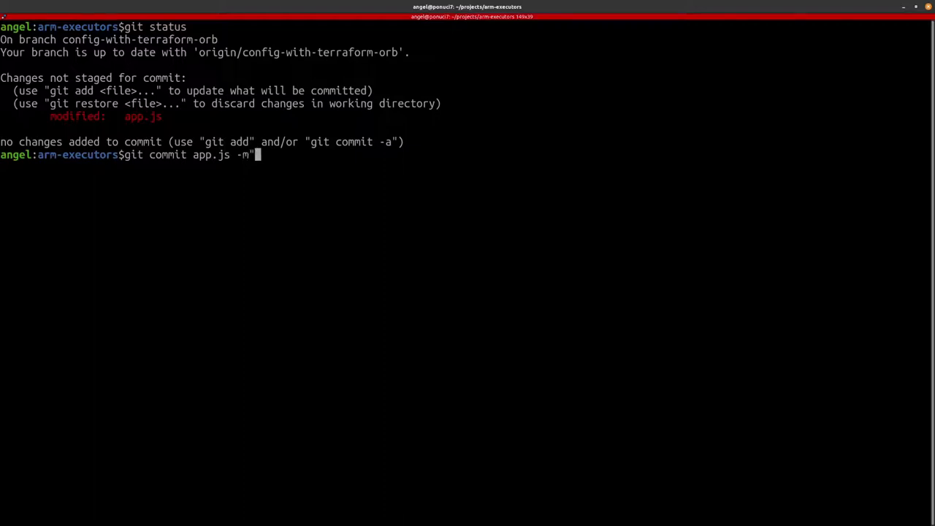
{"action": "type", "text": "updated the ver"}
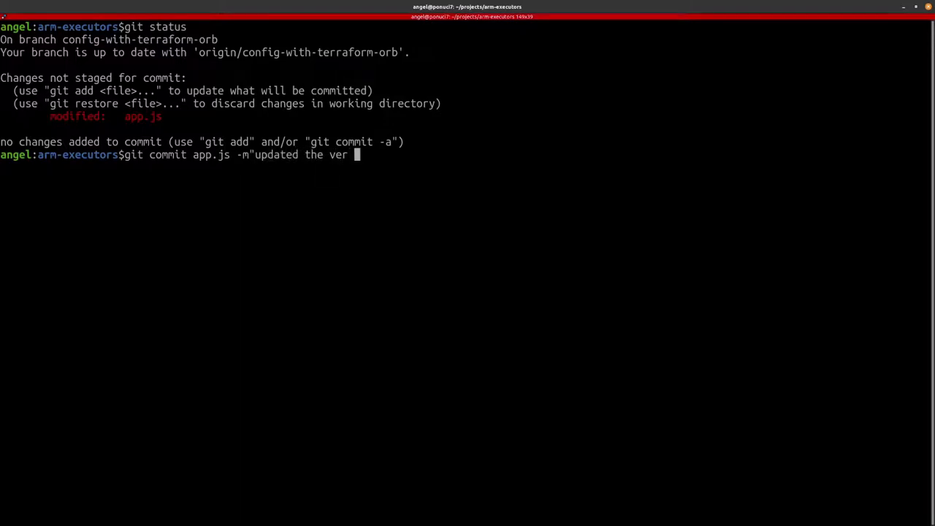
{"action": "type", "text": "num"}
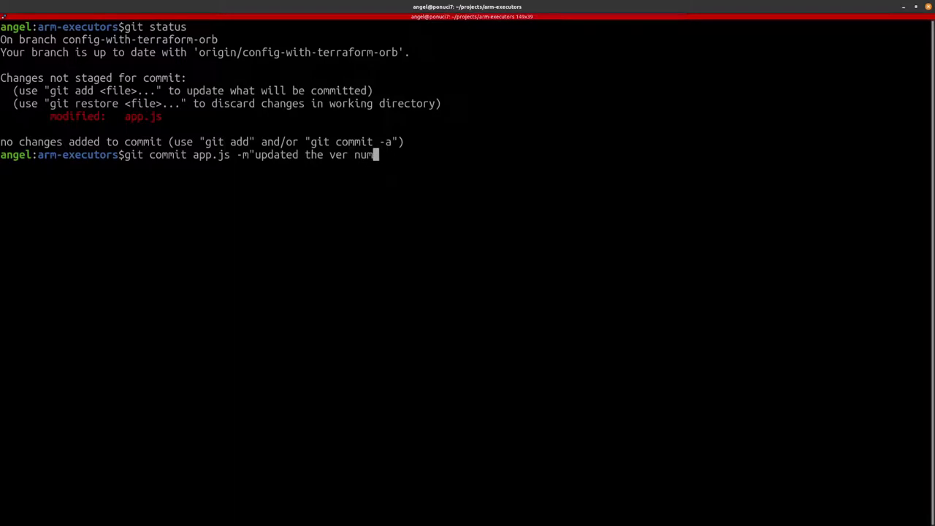
{"action": "type", "text": "ber\""}
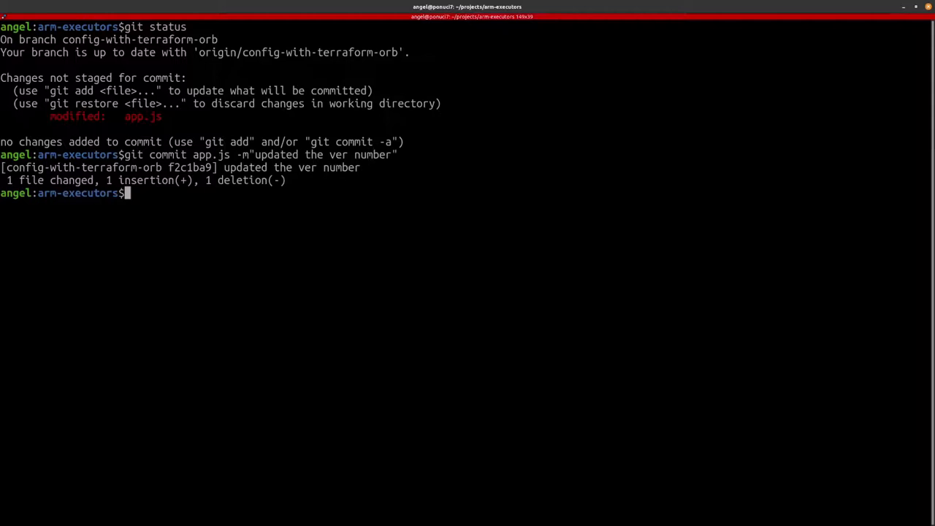
{"action": "type", "text": "git pu"}
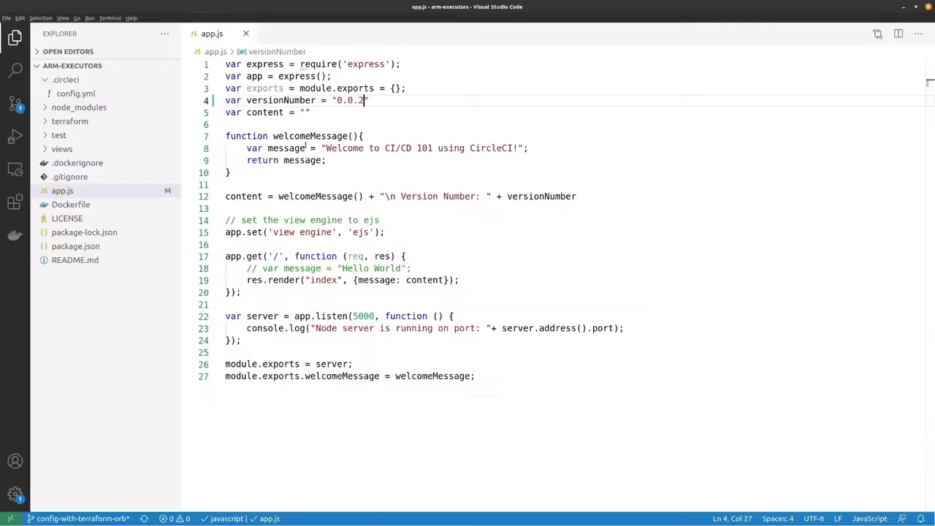
Step: Reopen config.yml and unfold run-tests to show its arm.medium resource class
{"action": "left_click", "coordinate": [76, 93]}
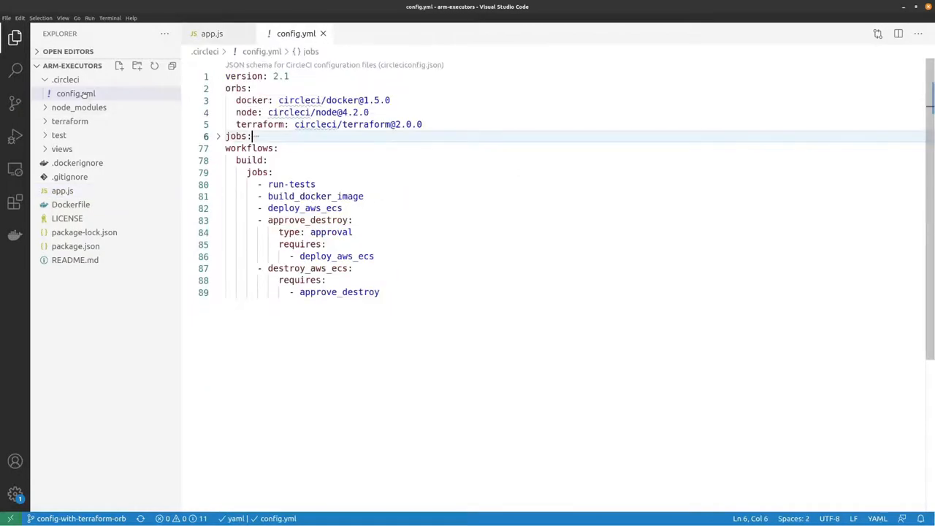
{"action": "left_click", "coordinate": [218, 137]}
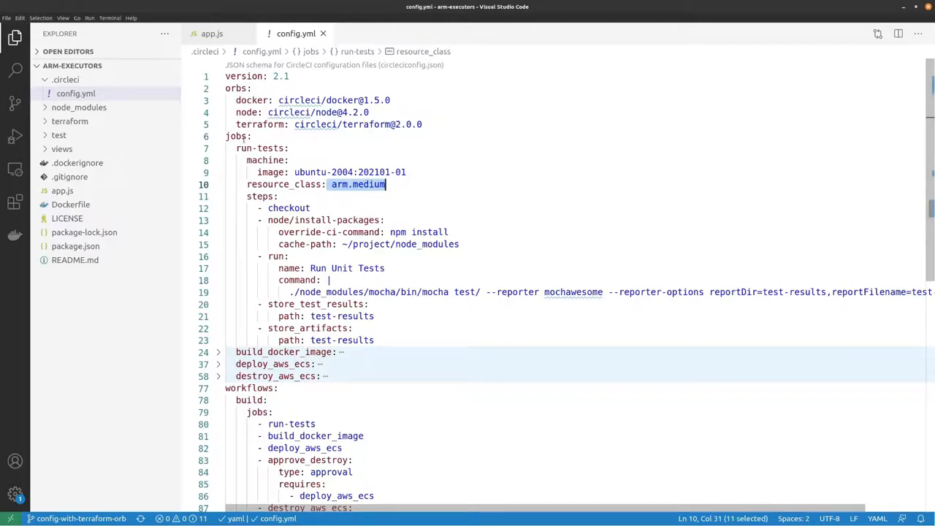
{"action": "left_click", "coordinate": [218, 138]}
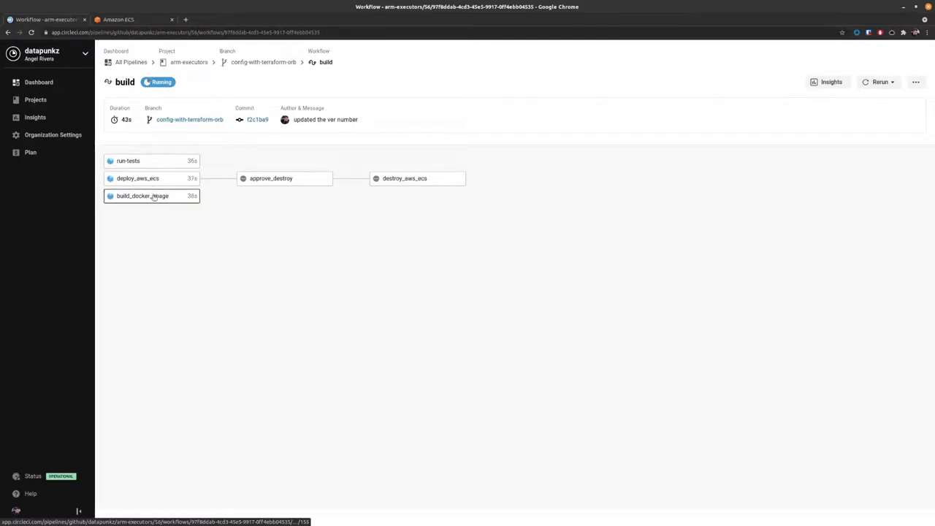
{"action": "mouse_move", "coordinate": [146, 178]}
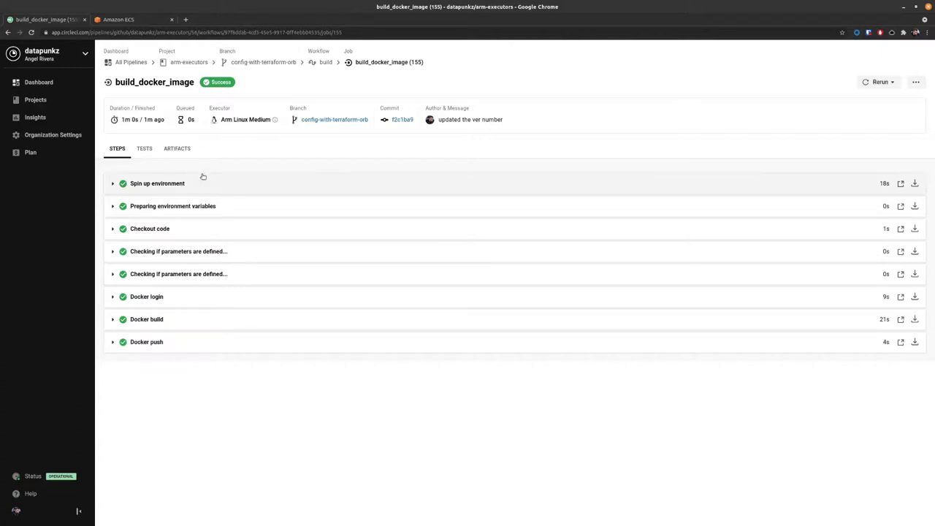
{"action": "mouse_move", "coordinate": [215, 151]}
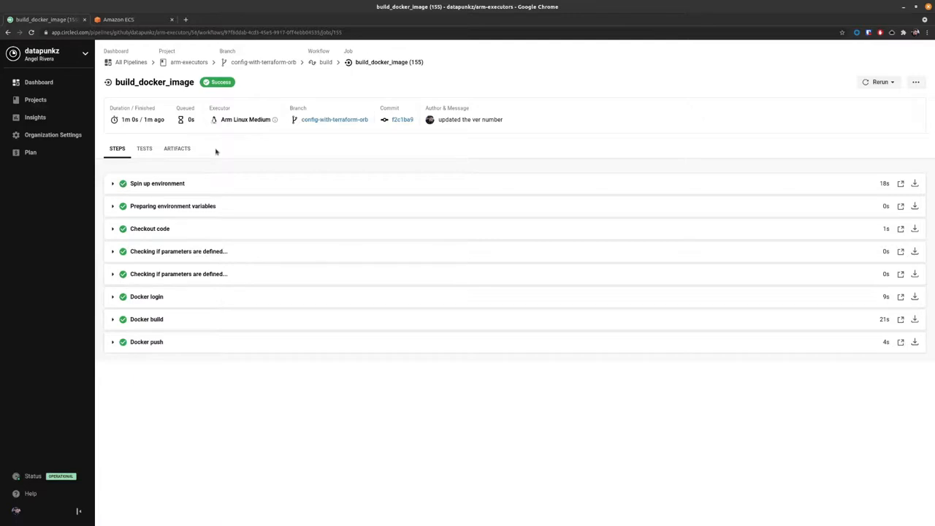
{"action": "mouse_move", "coordinate": [222, 125]}
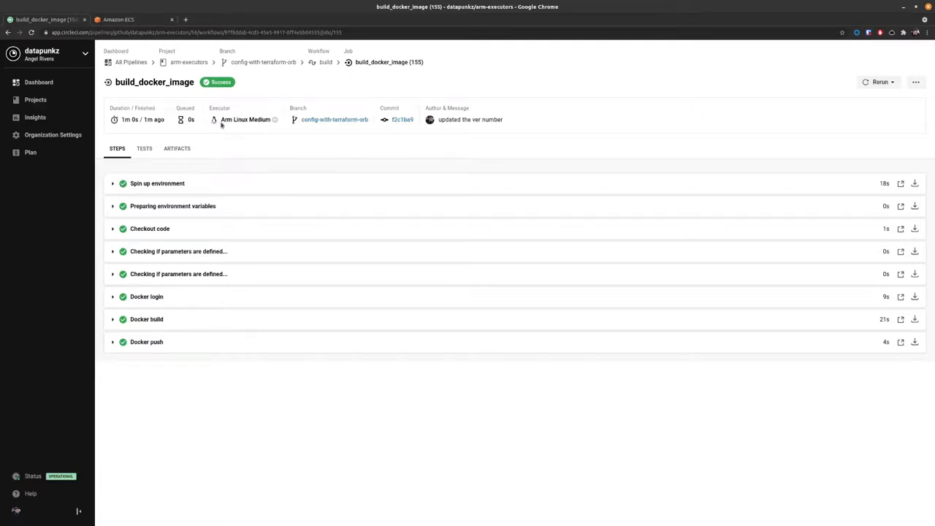
Step: Highlight the Arm Linux Medium executor name on the build_docker_image job
{"action": "double_click", "coordinate": [251, 120]}
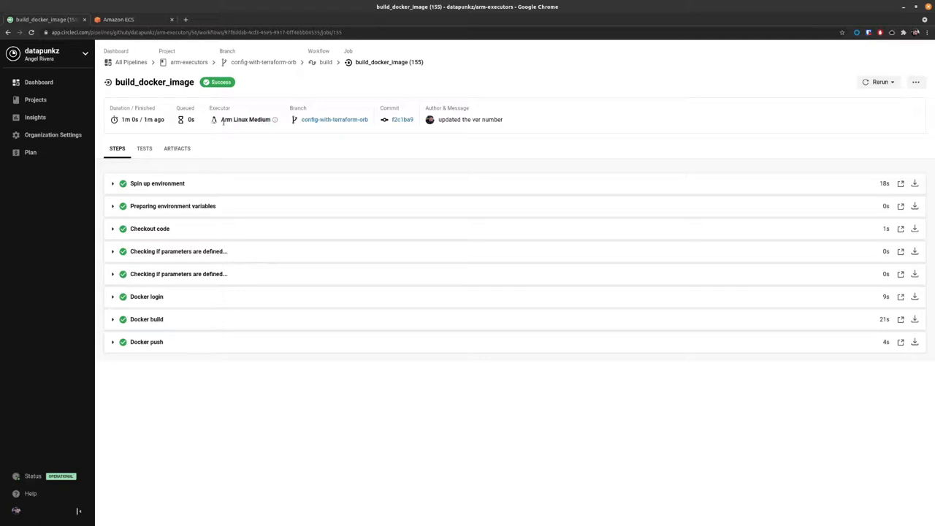
{"action": "double_click", "coordinate": [246, 120]}
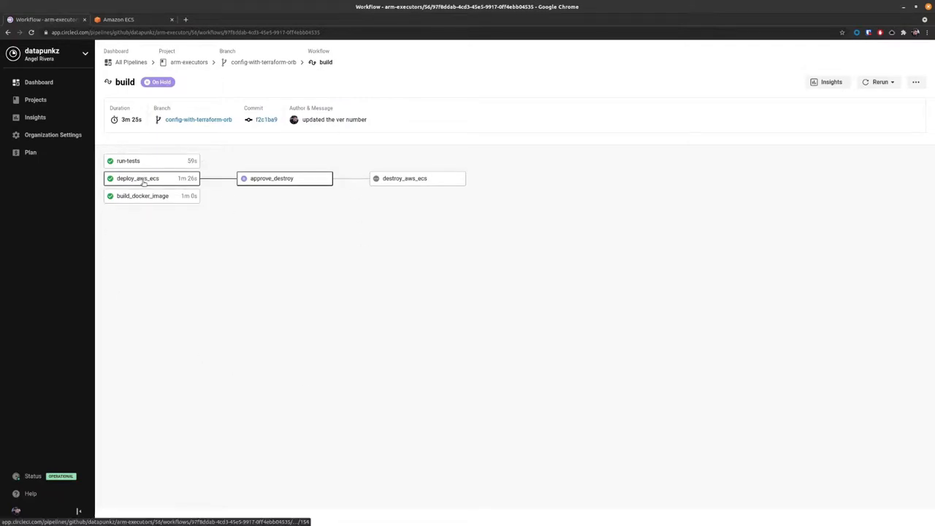
Step: Expand deploy_aws_ecs's terraform apply output and select the Load-Balancer-Hostname
{"action": "left_click", "coordinate": [135, 178]}
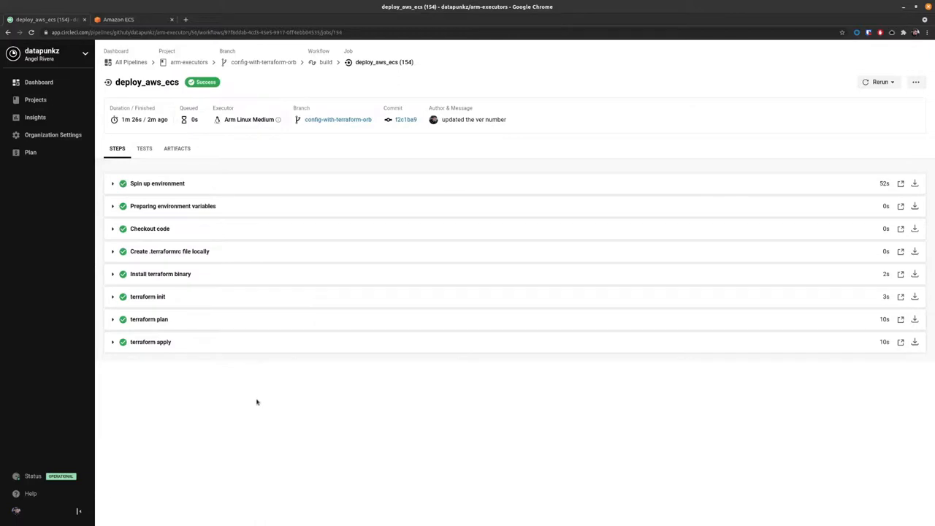
{"action": "mouse_move", "coordinate": [248, 406]}
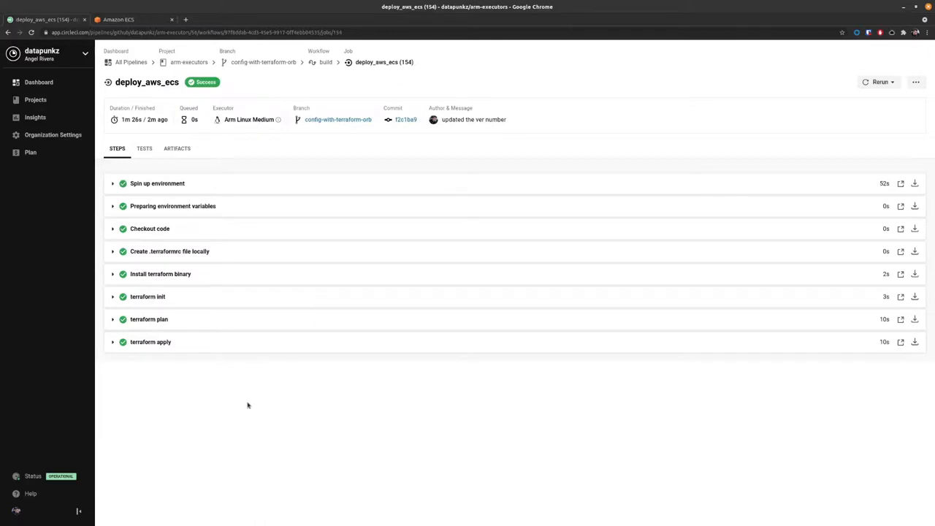
{"action": "mouse_move", "coordinate": [149, 344]}
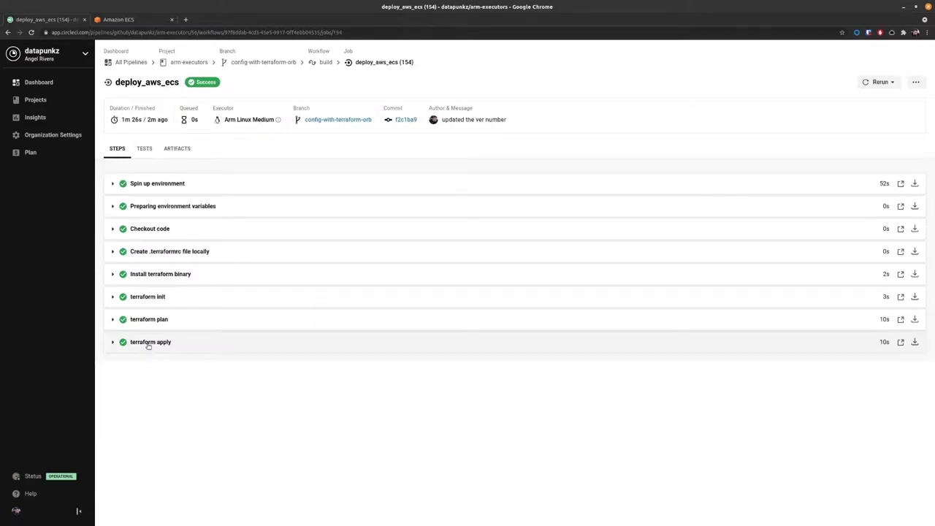
{"action": "left_click", "coordinate": [150, 342]}
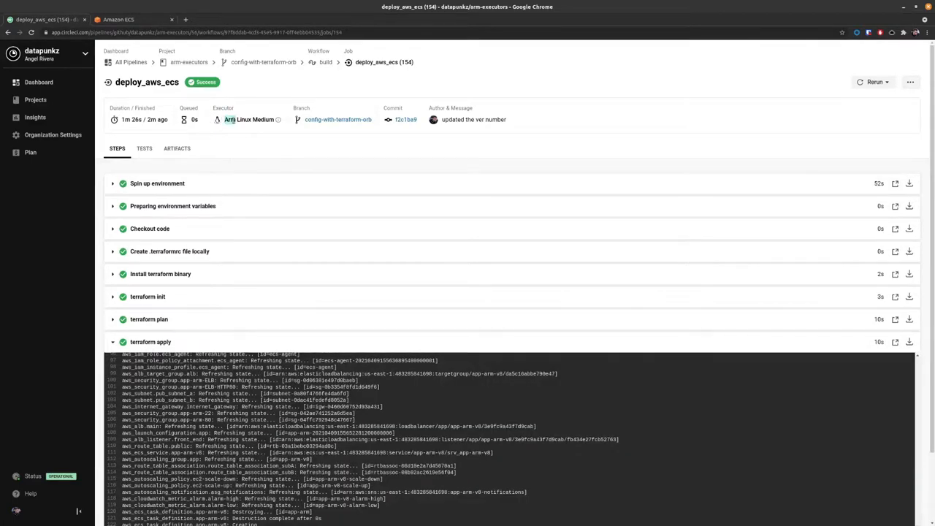
{"action": "scroll", "scroll_direction": "down", "scroll_amount": 3}
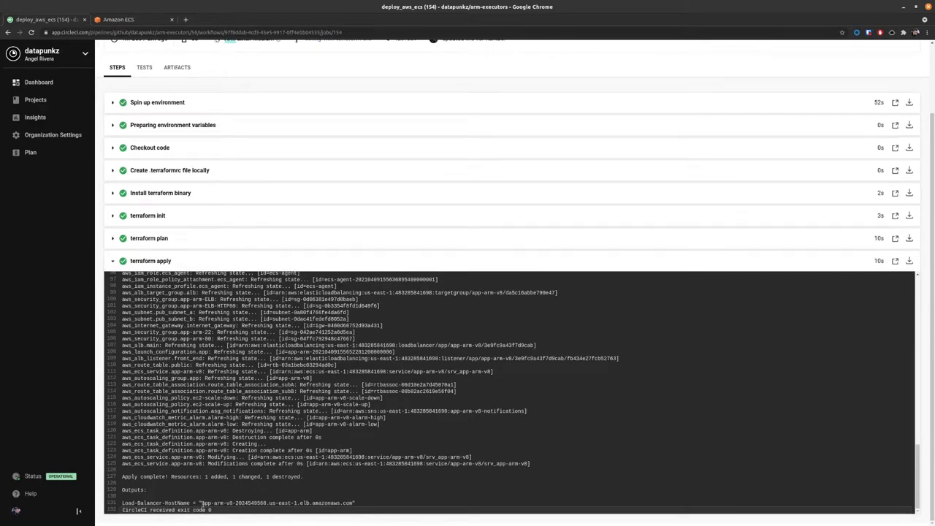
{"action": "double_click", "coordinate": [285, 502]}
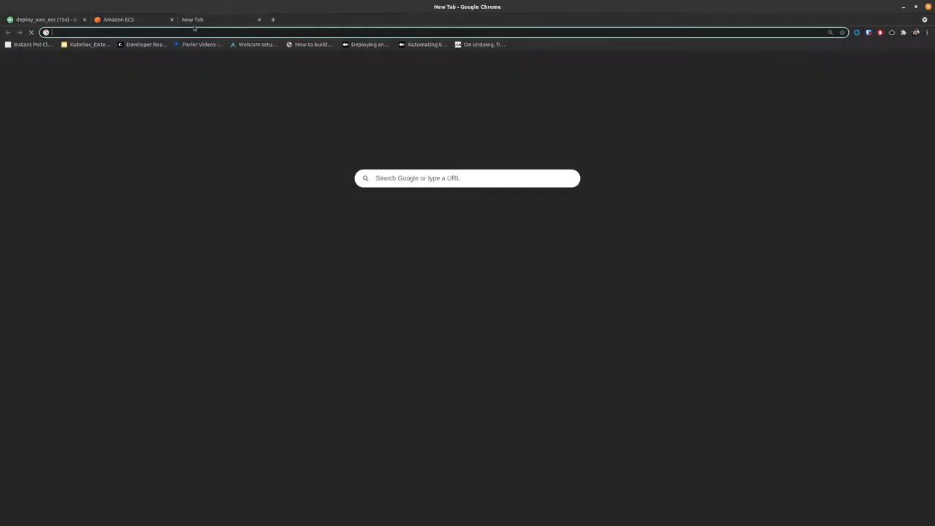
Step: Load app-arm-v8-2024549568.us-east-1.elb.amazonaws.com, showing Version Number 0.0.1
{"action": "type", "text": "app-arm-v8-2024549568.us-east-1.elb.amazonaws.com"}
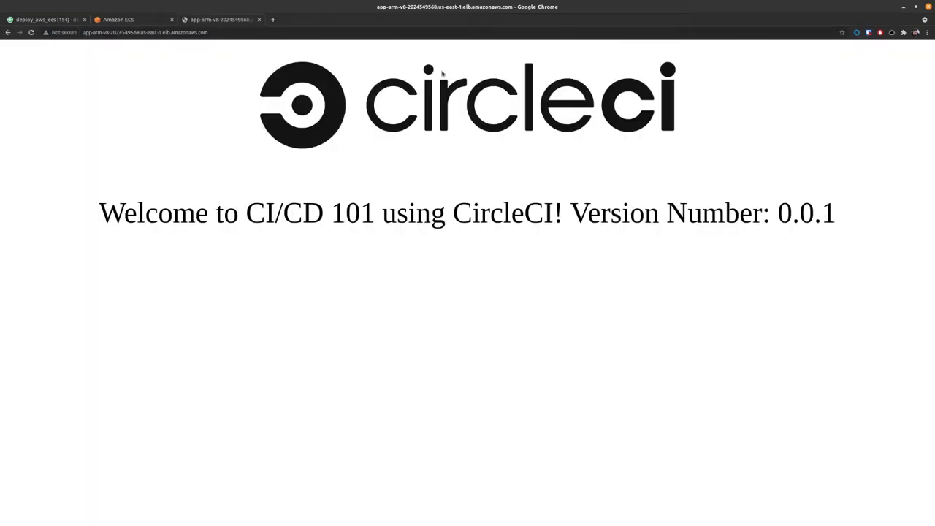
{"action": "mouse_move", "coordinate": [137, 22]}
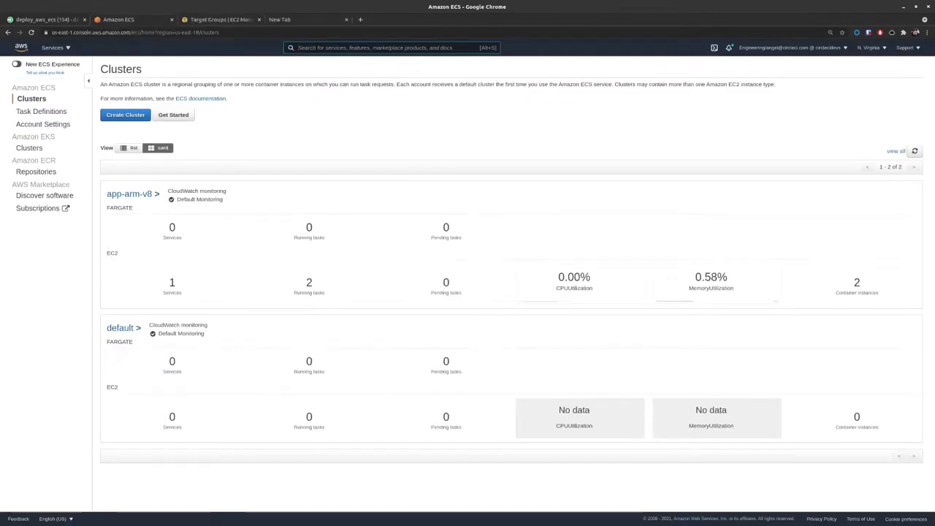
{"action": "mouse_move", "coordinate": [129, 195]}
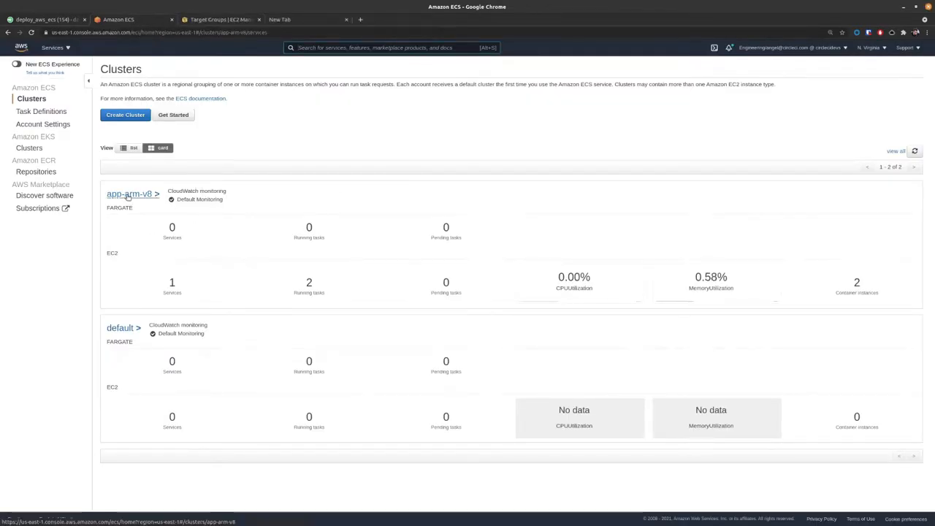
Step: Show the stopped tasks of the app-arm-v8 cluster, both from task definition app-arm:31
{"action": "left_click", "coordinate": [125, 194]}
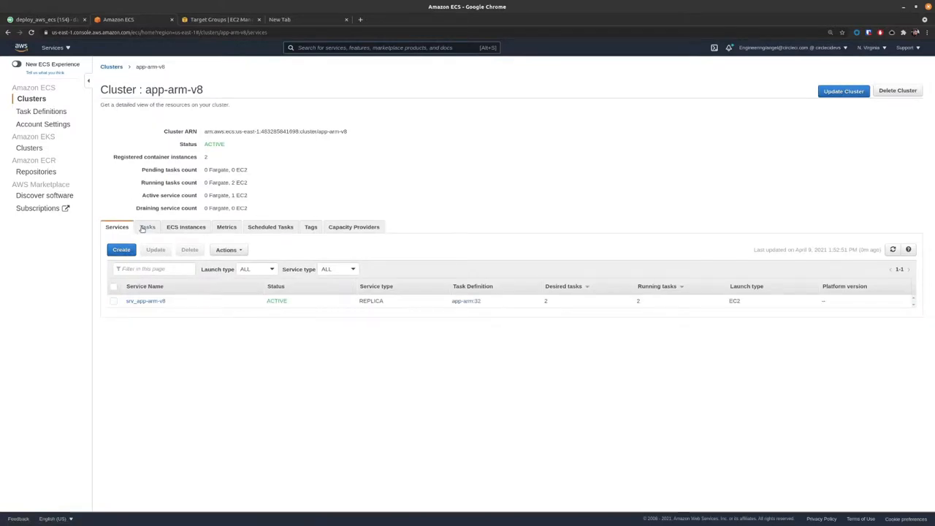
{"action": "left_click", "coordinate": [146, 226]}
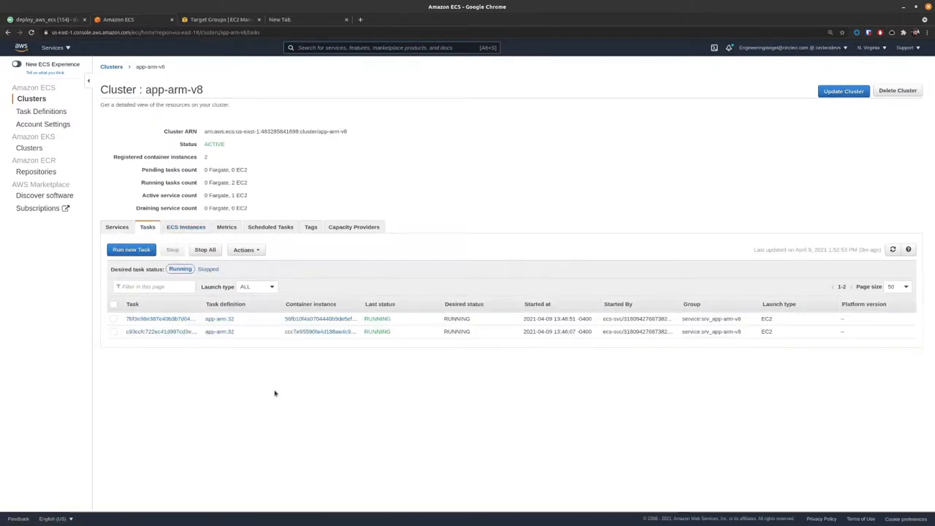
{"action": "mouse_move", "coordinate": [122, 319]}
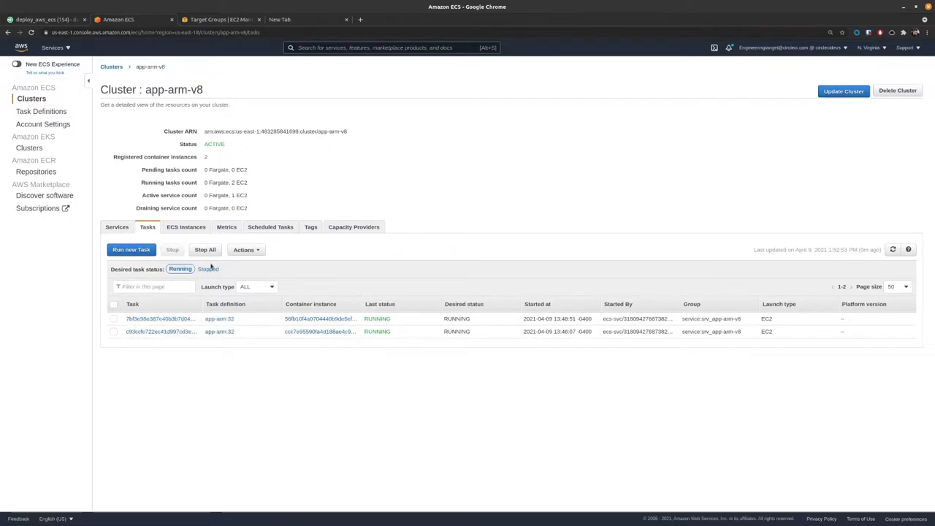
{"action": "left_click", "coordinate": [208, 268]}
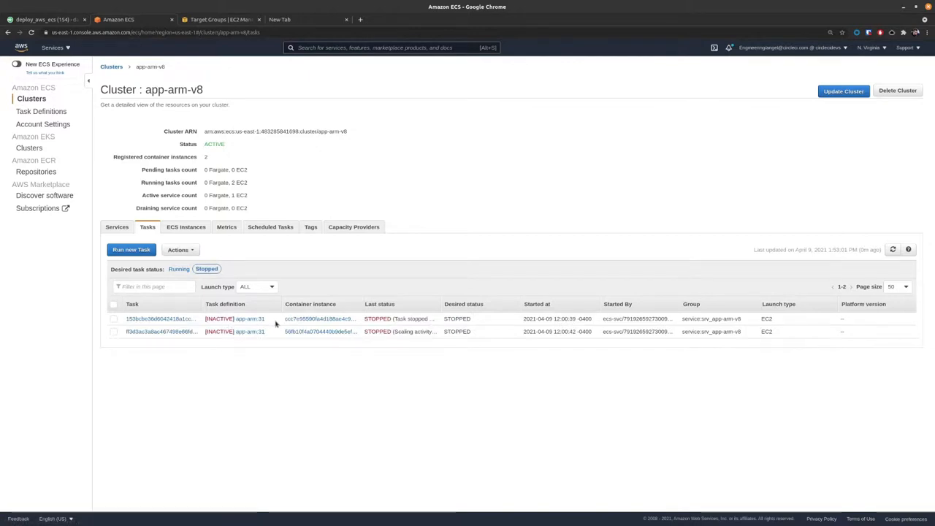
{"action": "mouse_move", "coordinate": [403, 332]}
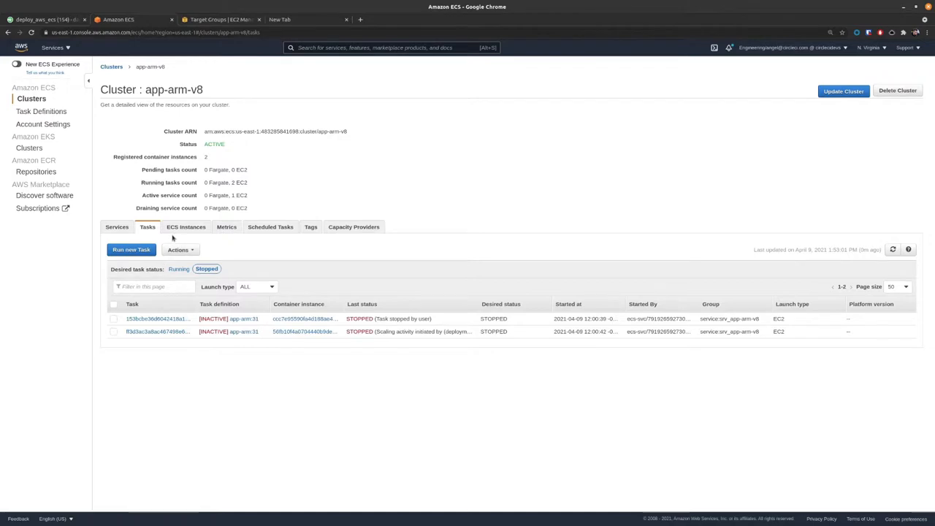
{"action": "mouse_move", "coordinate": [228, 247]}
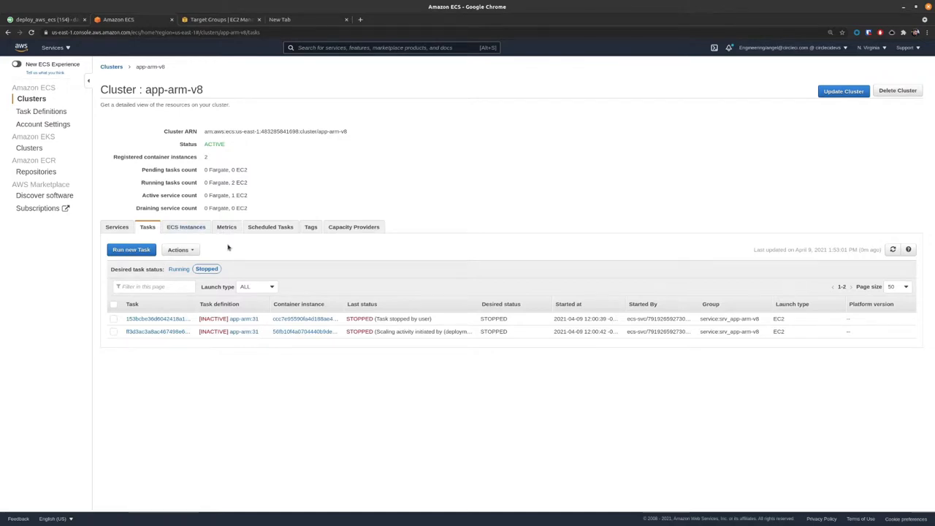
Step: Load app-arm-v8-2024549568.us-east-1.elb.amazonaws.com, confirm Version Number 0.0.2, return to the ECS cluster
{"action": "left_click", "coordinate": [281, 19]}
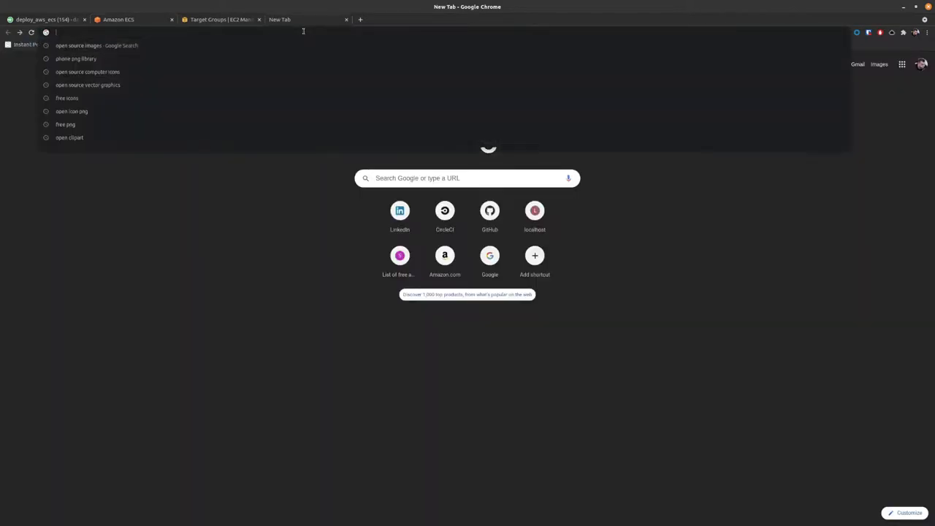
{"action": "type", "text": "app-arm-v8-2024549568.us-east-1.elb.amazonaws.com"}
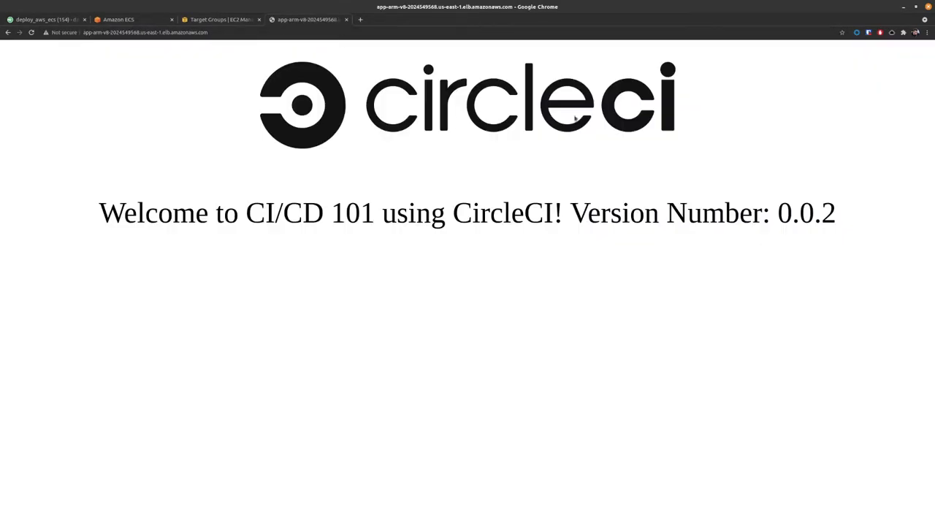
{"action": "double_click", "coordinate": [806, 213]}
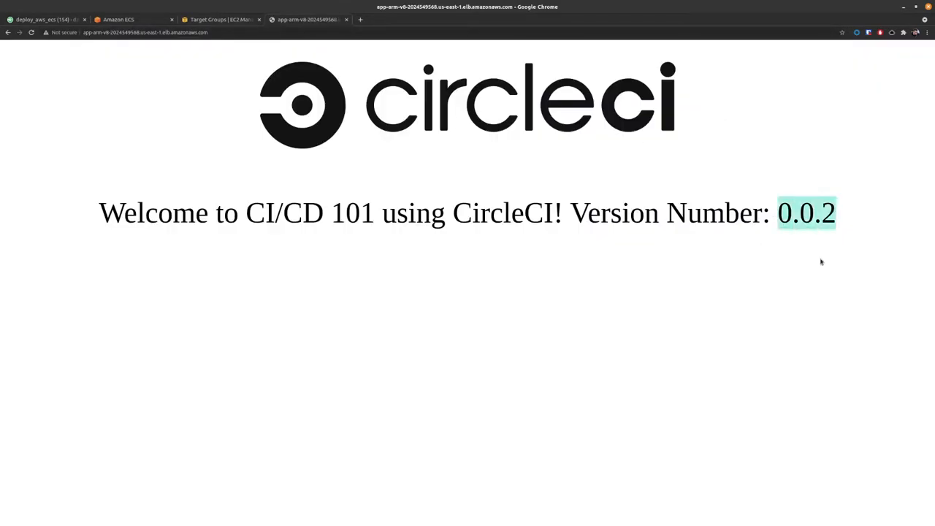
{"action": "mouse_move", "coordinate": [815, 274]}
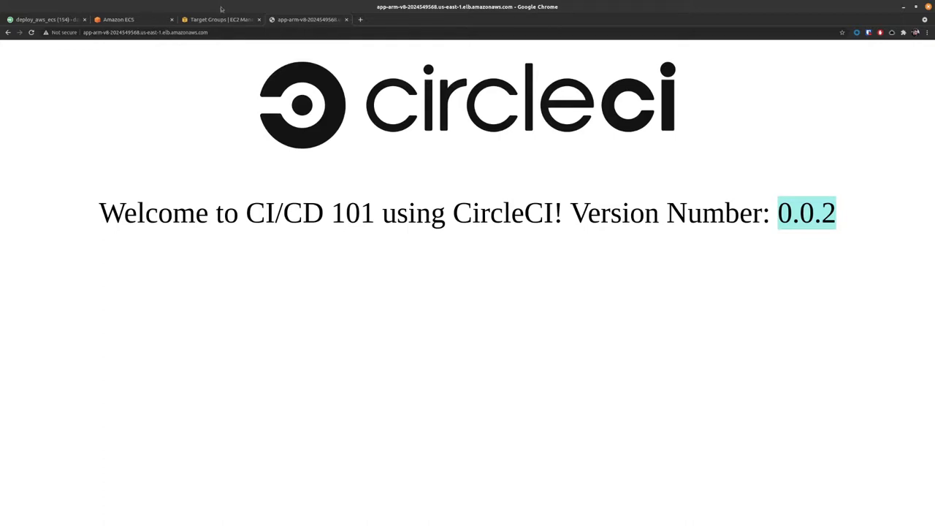
{"action": "left_click", "coordinate": [118, 19]}
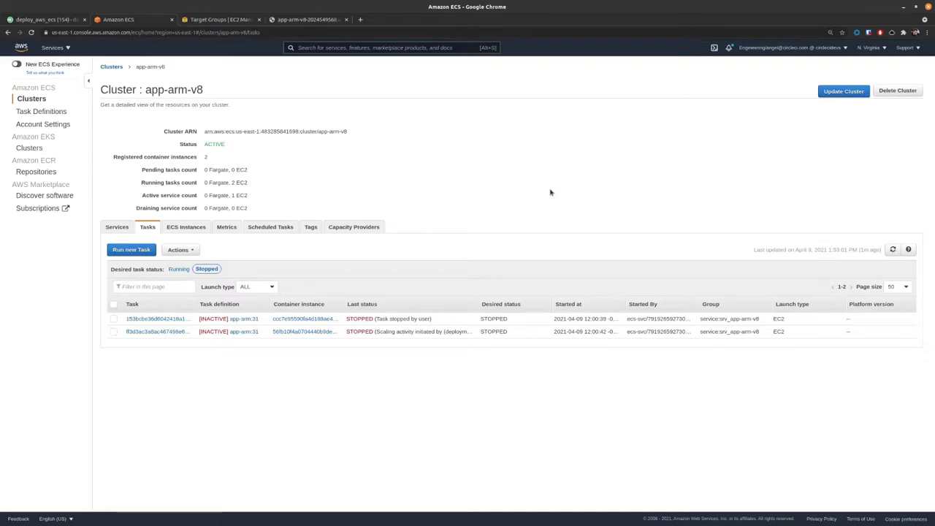
Step: Switch from the ECS cluster page to the CircleCI build workflow
{"action": "left_click", "coordinate": [47, 14]}
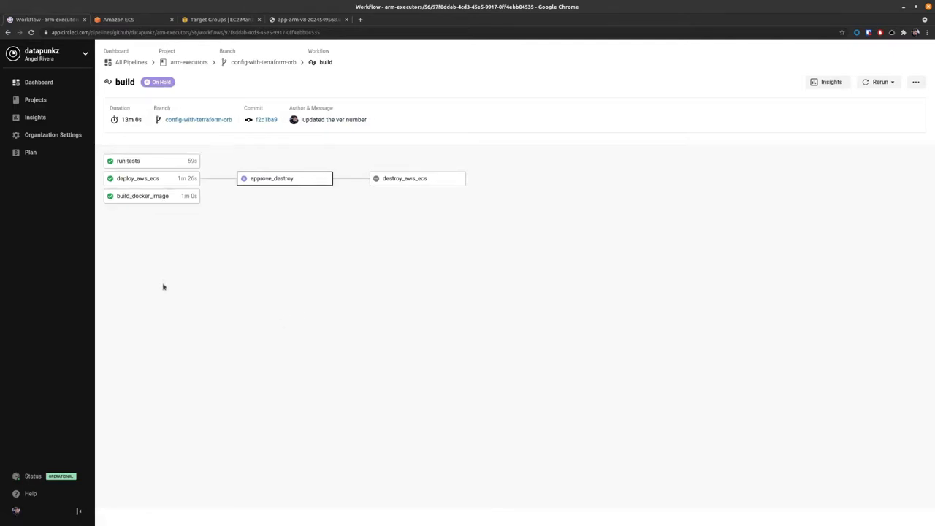
{"action": "mouse_move", "coordinate": [178, 276]}
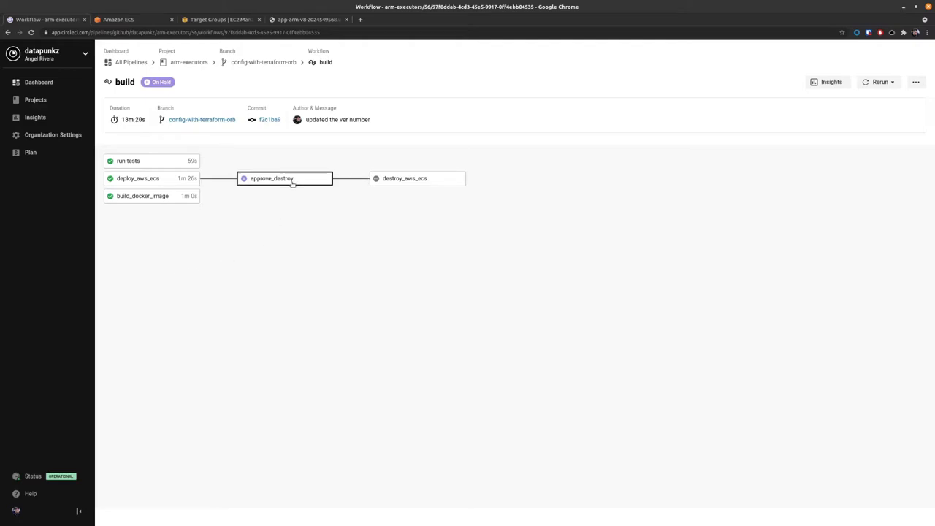
{"action": "left_click", "coordinate": [285, 178]}
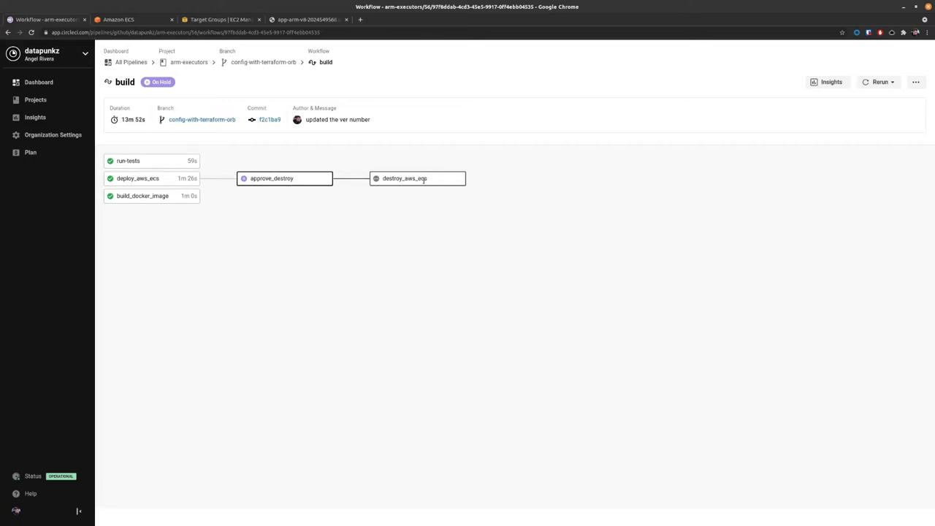
Step: Approve the approve_destroy hold so the destroy_aws_ecs job begins running
{"action": "left_click", "coordinate": [284, 178]}
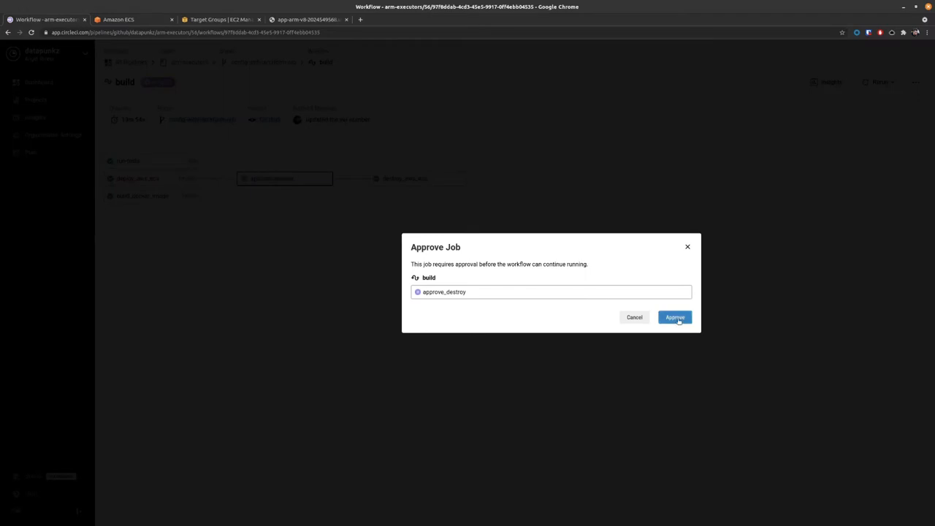
{"action": "left_click", "coordinate": [674, 317]}
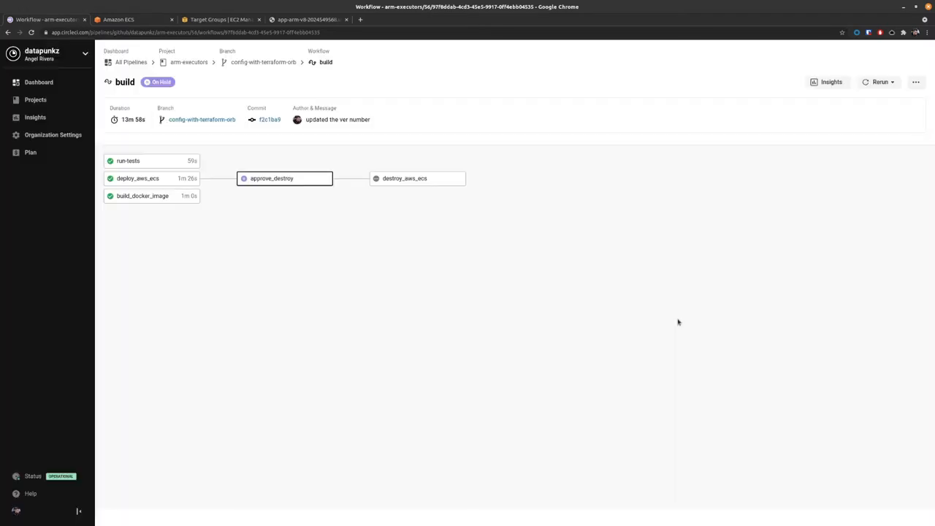
{"action": "mouse_move", "coordinate": [500, 343]}
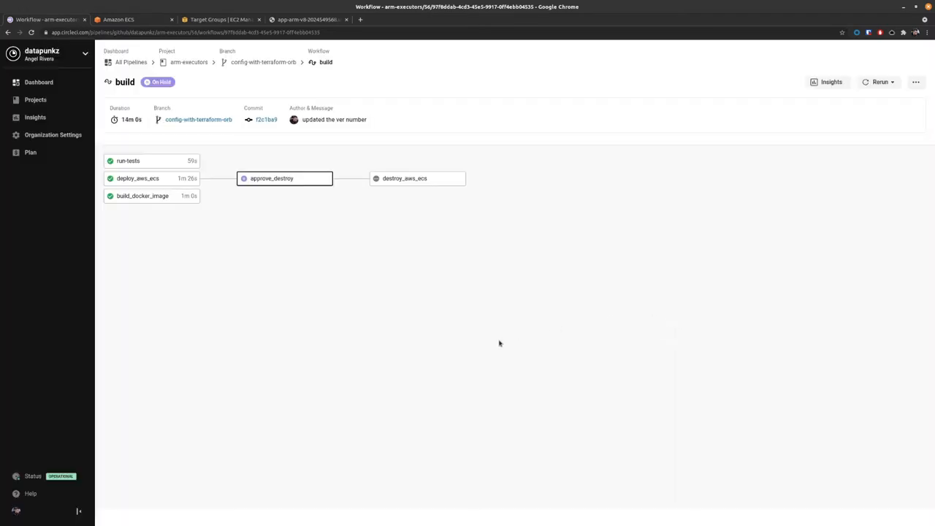
{"action": "left_click", "coordinate": [244, 178]}
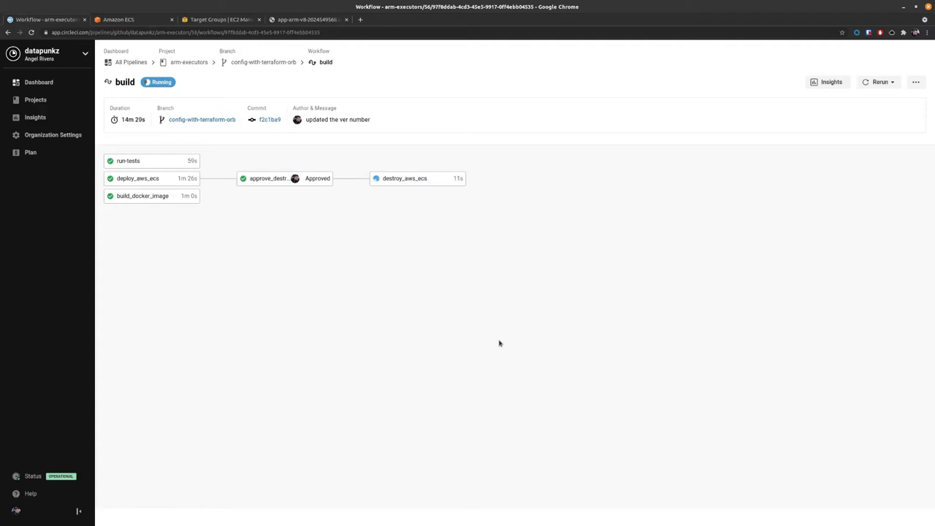
{"action": "mouse_move", "coordinate": [491, 335]}
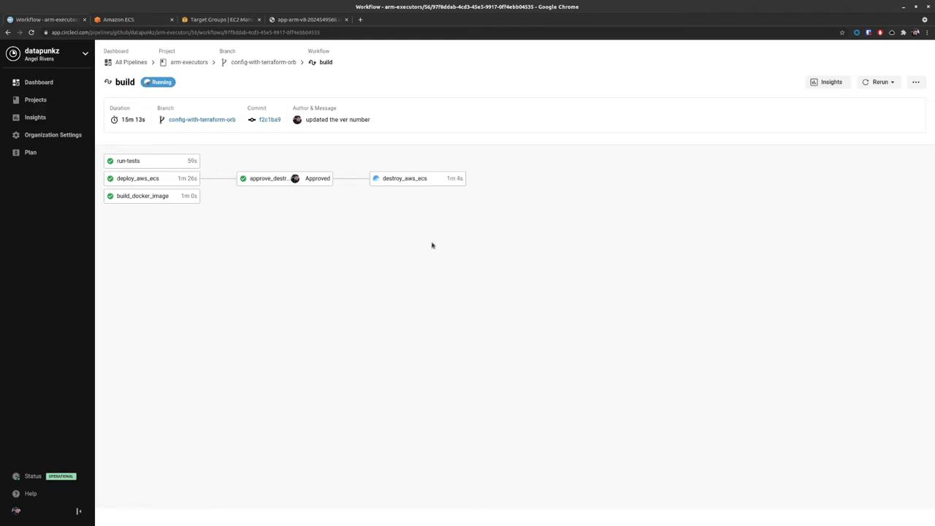
{"action": "mouse_move", "coordinate": [421, 181]}
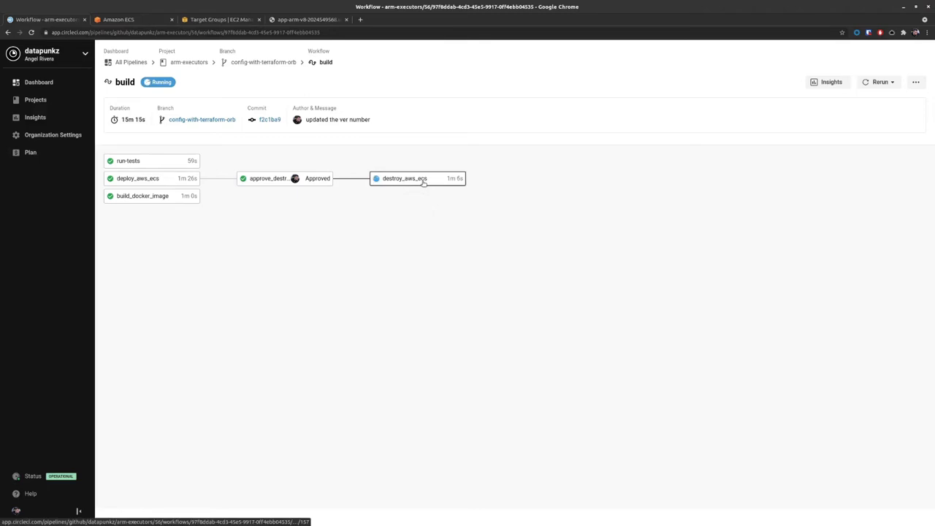
{"action": "left_click", "coordinate": [403, 178]}
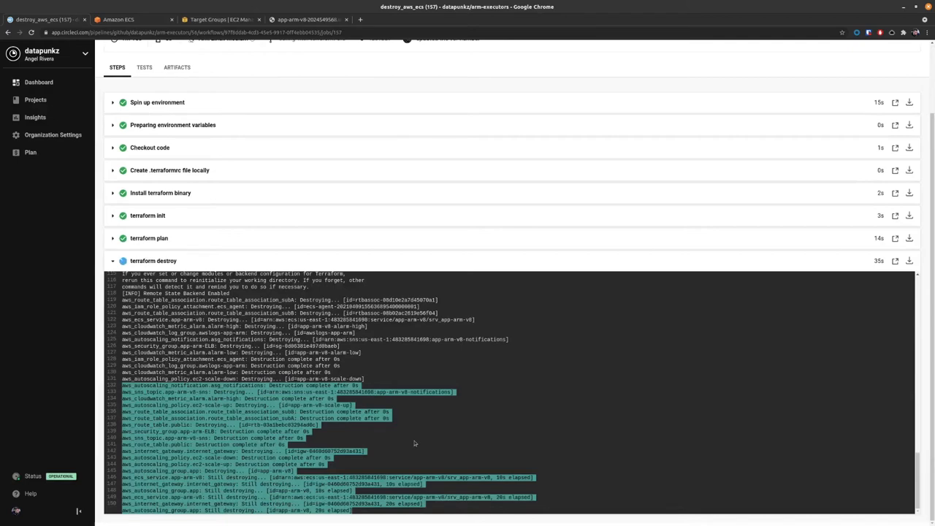
{"action": "mouse_move", "coordinate": [407, 447]}
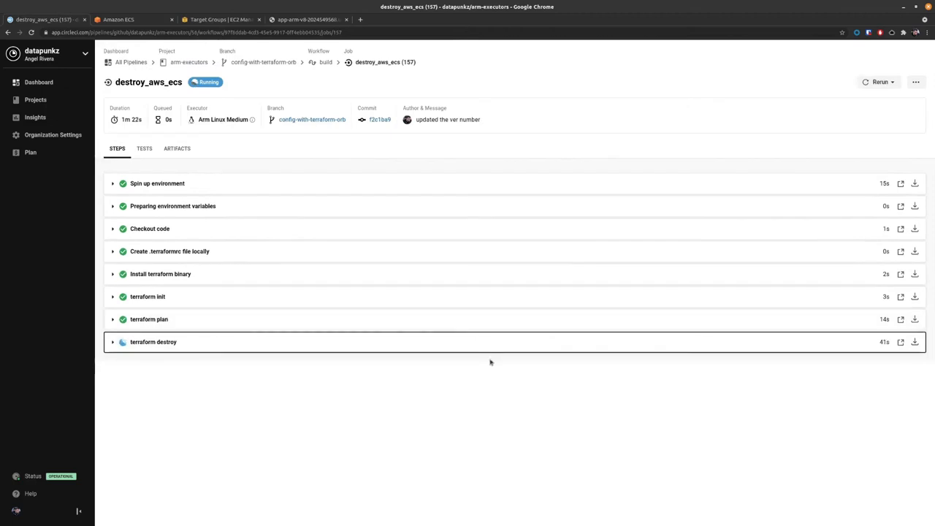
{"action": "mouse_move", "coordinate": [479, 342]}
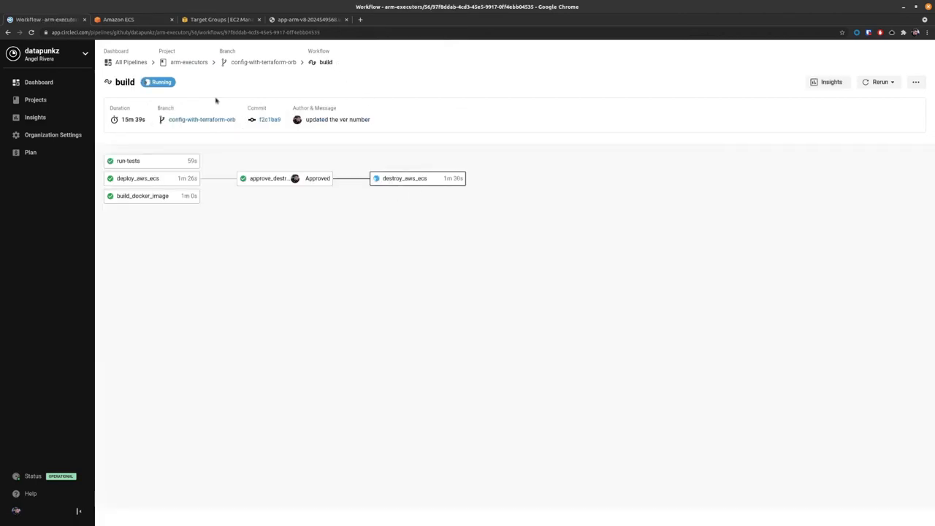
{"action": "mouse_move", "coordinate": [426, 330]}
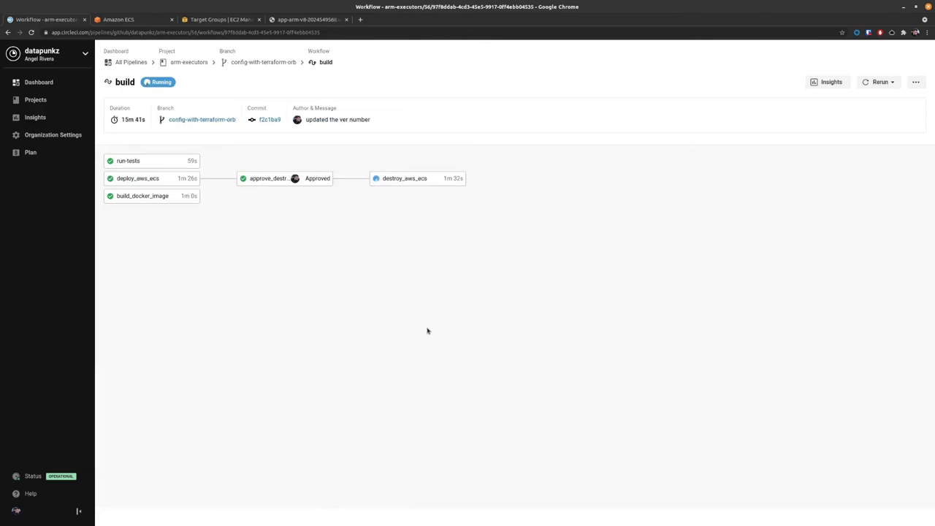